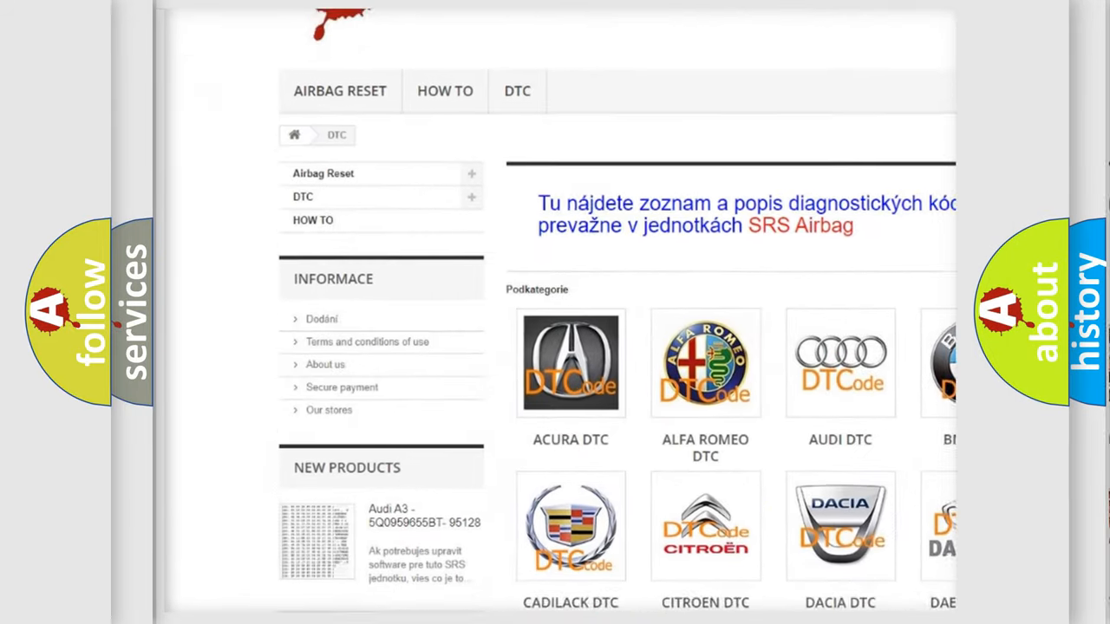
{"action": "scroll", "scroll_direction": "down", "scroll_amount": 3}
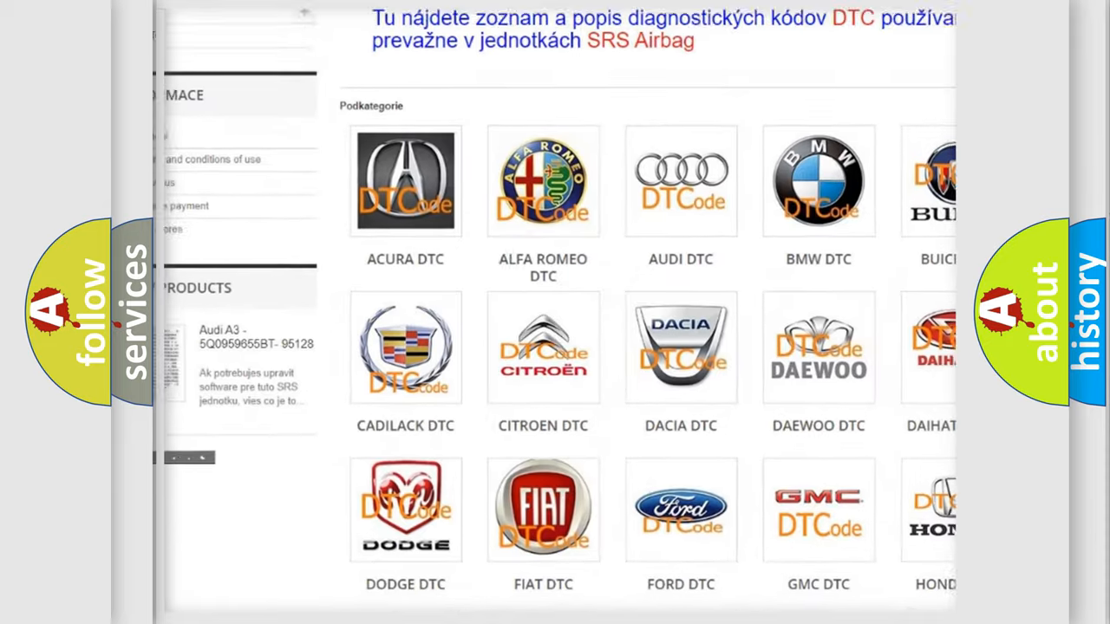
{"action": "scroll", "scroll_direction": "down", "scroll_amount": 3}
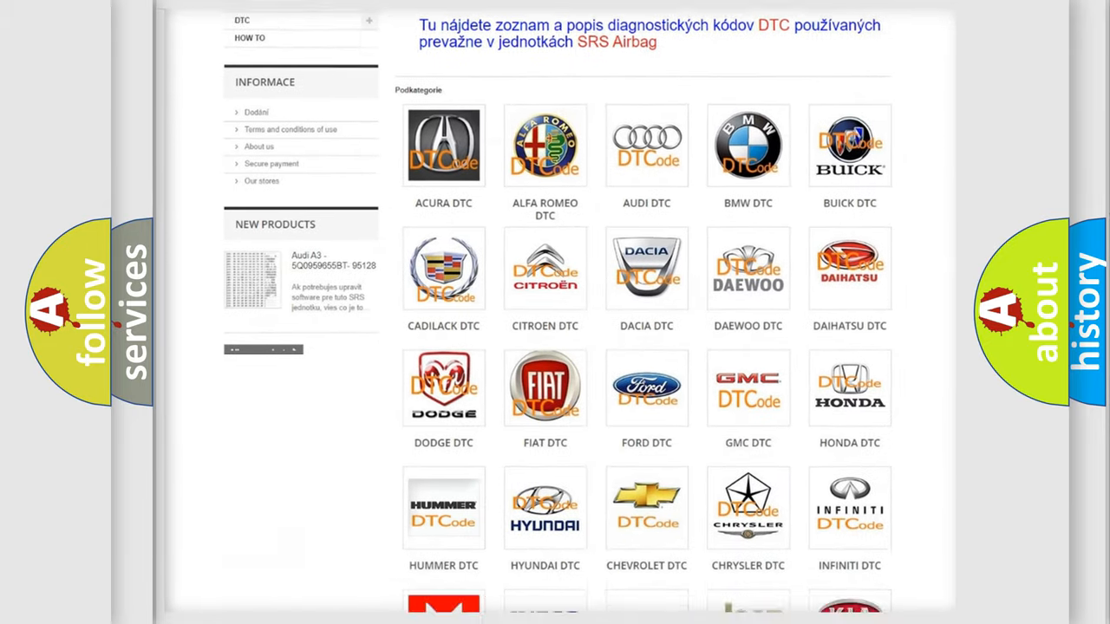
{"action": "scroll", "scroll_direction": "down", "scroll_amount": 3}
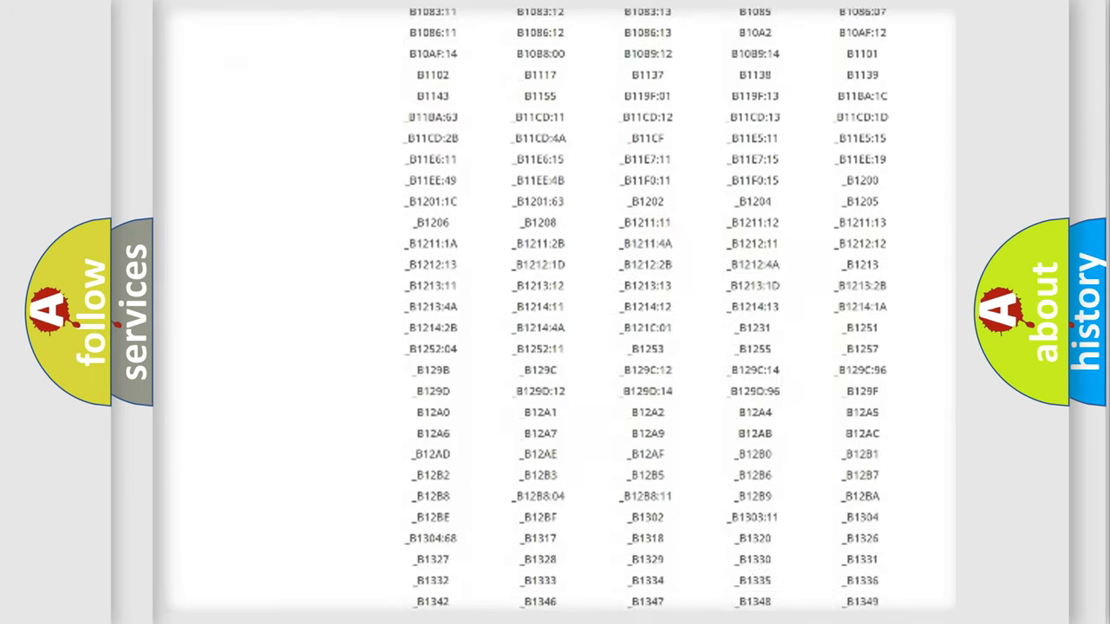
{"action": "scroll", "scroll_direction": "down", "scroll_amount": 3}
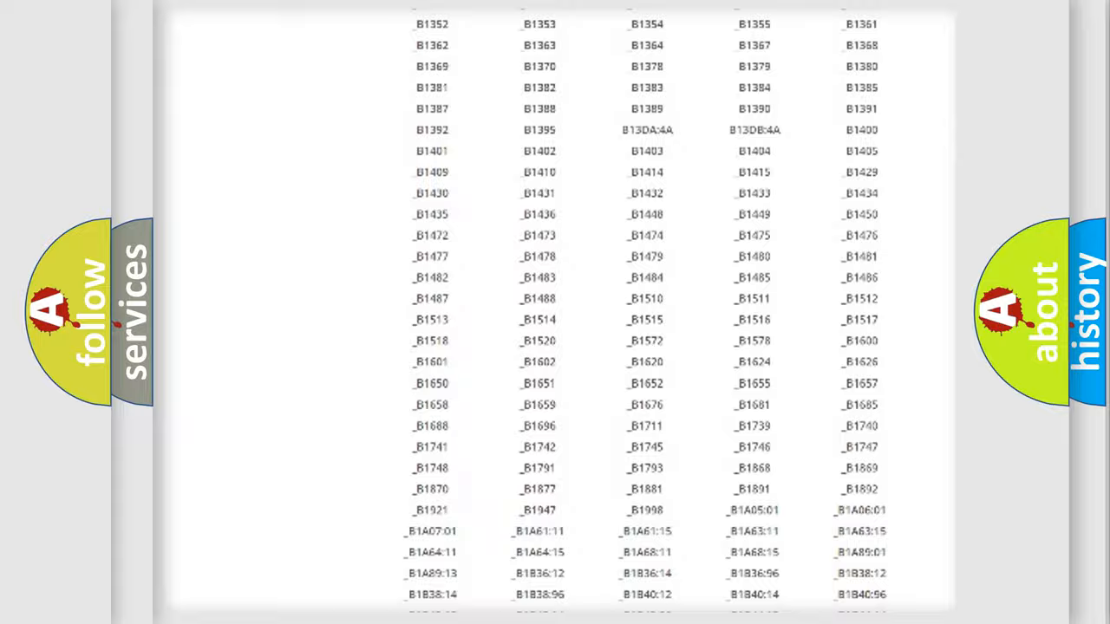
{"action": "scroll", "scroll_direction": "up", "scroll_amount": 3}
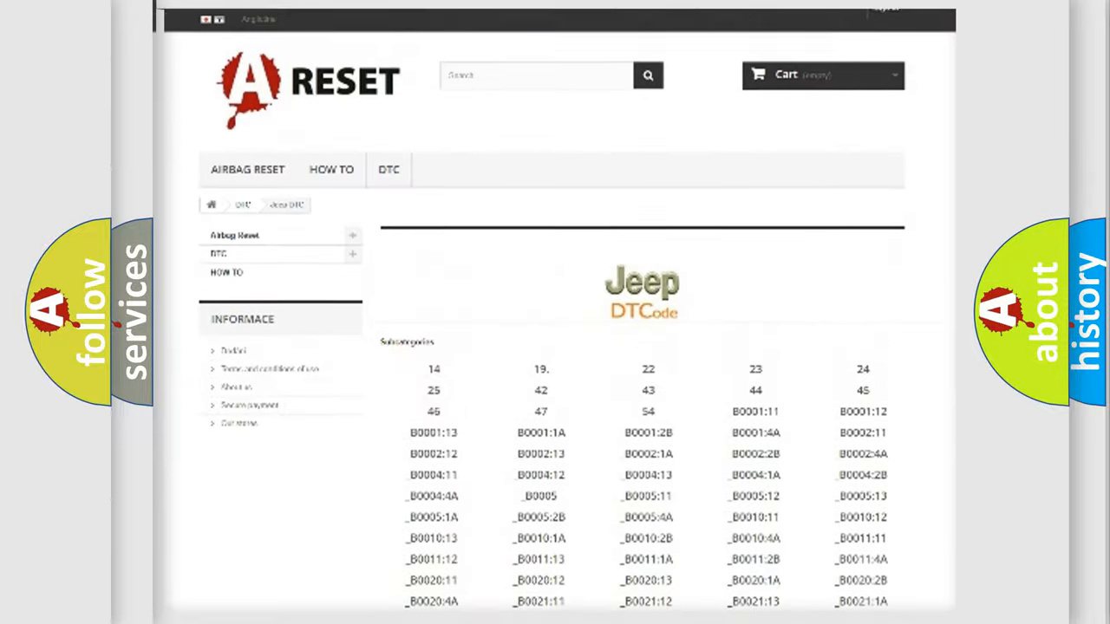